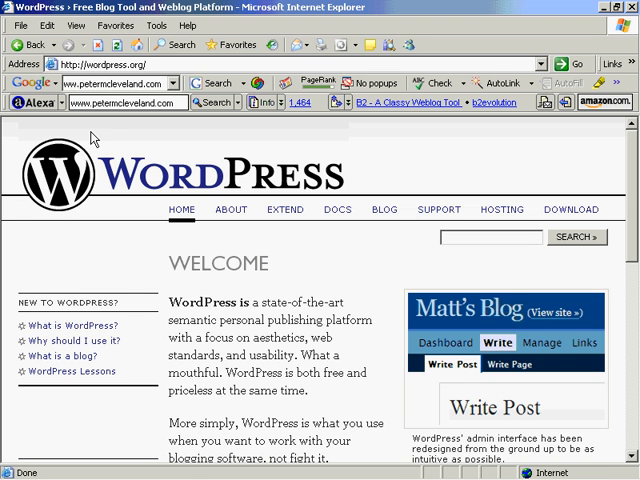
mouse_move(332, 240)
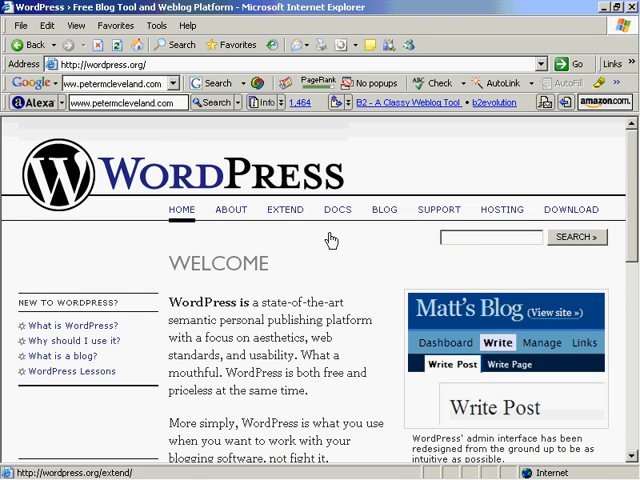
- Hide the Alexa and Google toolbars from the toolbar context menu, leaving only the address bar
scroll("down", 3)
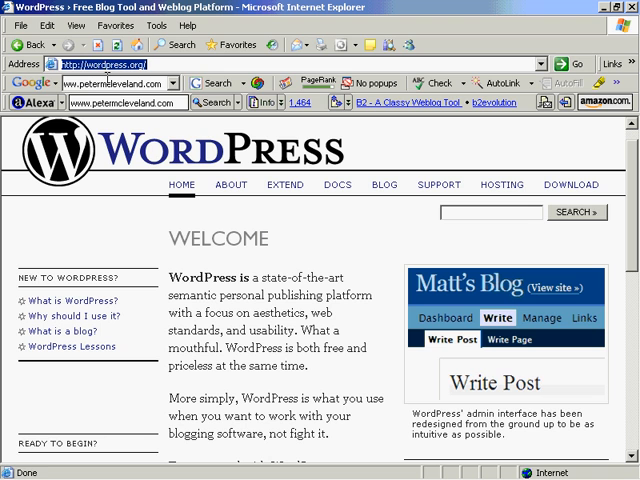
mouse_move(308, 160)
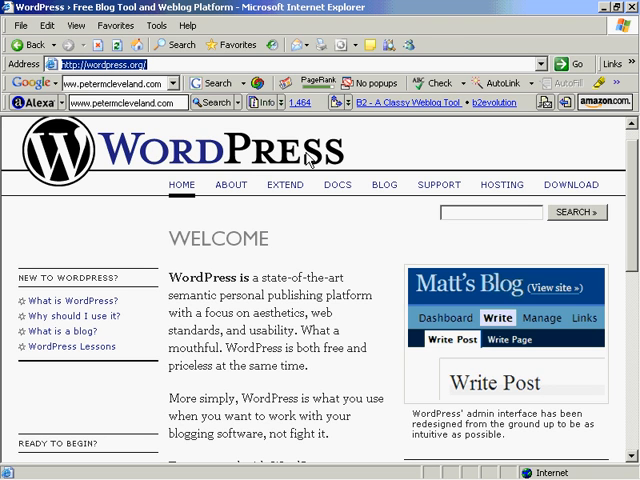
right_click(464, 50)
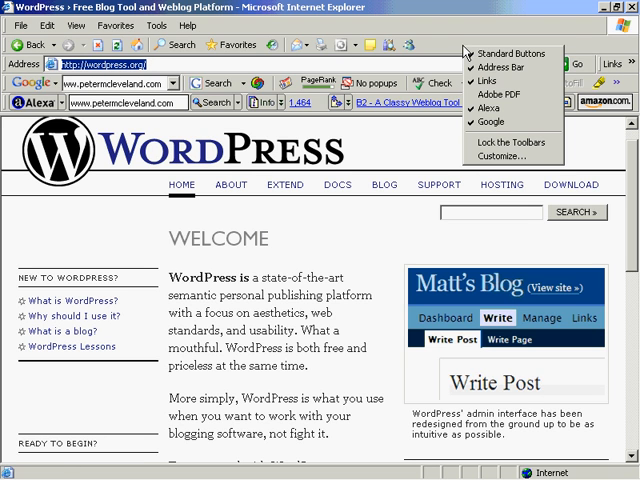
mouse_move(444, 30)
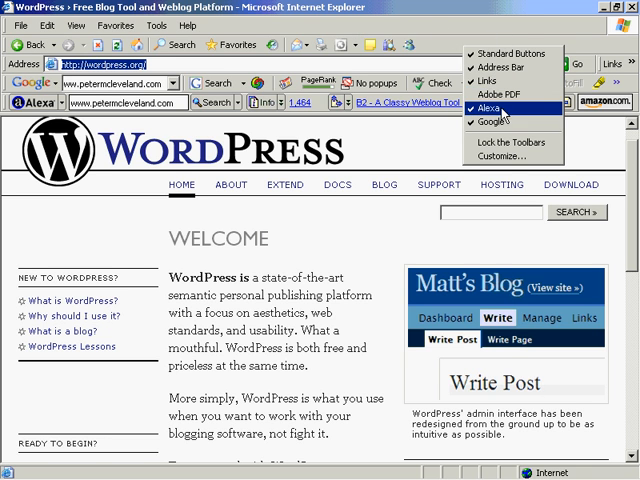
left_click(504, 108)
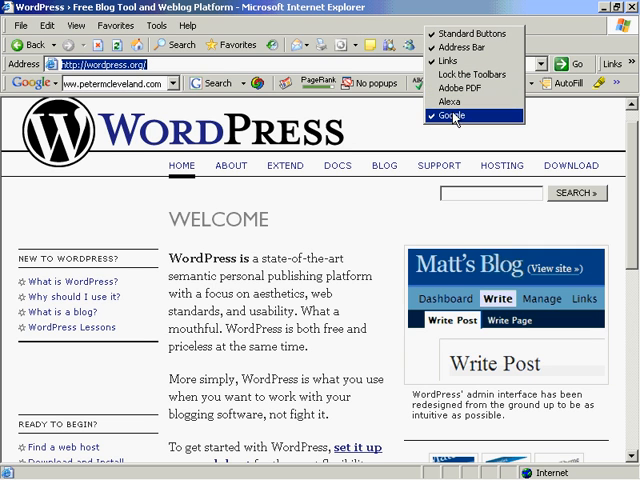
left_click(454, 116)
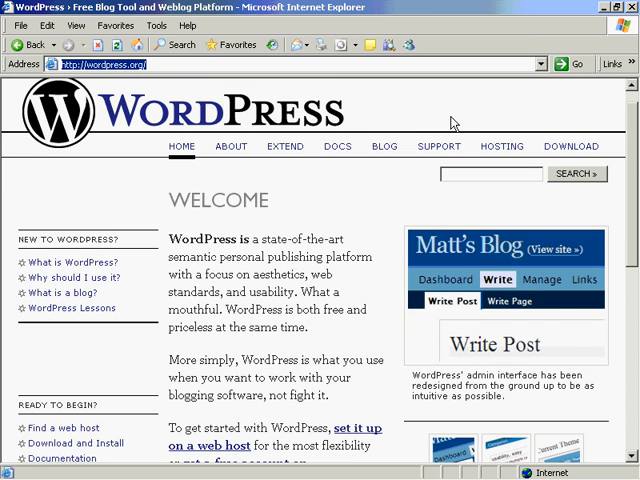
- Scroll the WordPress.org home page down through its welcome sections to the Welcome Back part
scroll("down", 3)
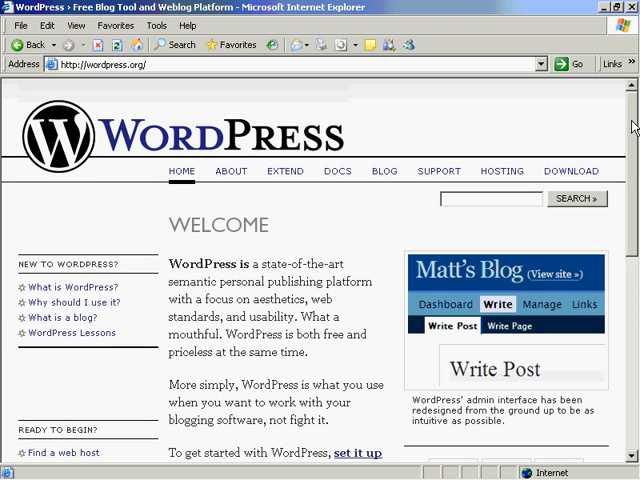
scroll("down", 3)
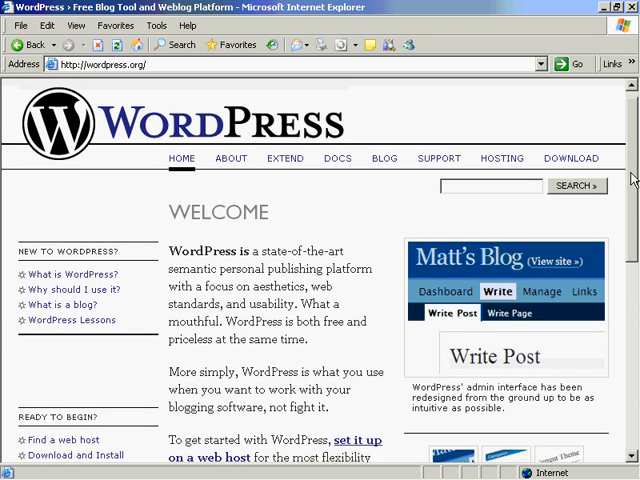
scroll("down", 3)
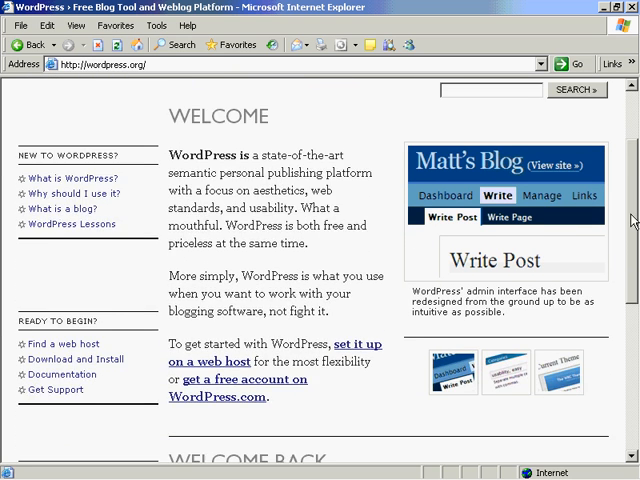
scroll("down", 3)
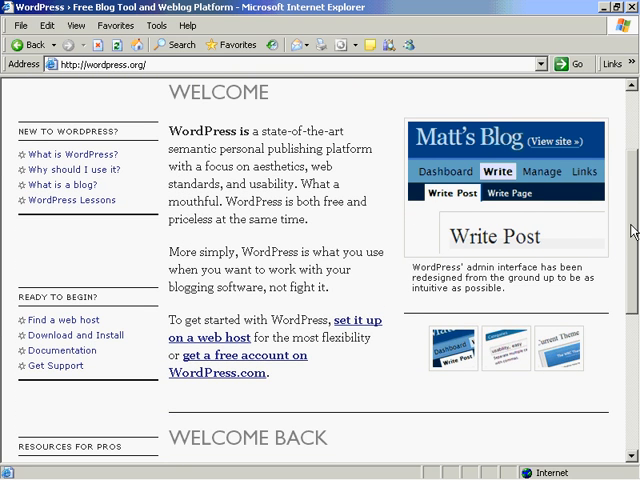
scroll("down", 3)
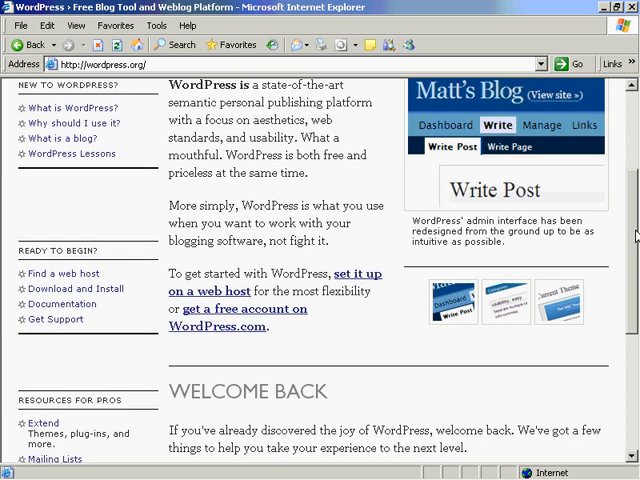
scroll("up", 3)
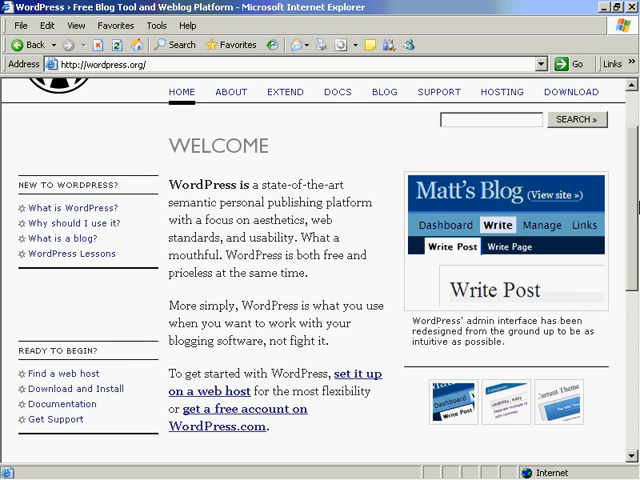
scroll("down", 3)
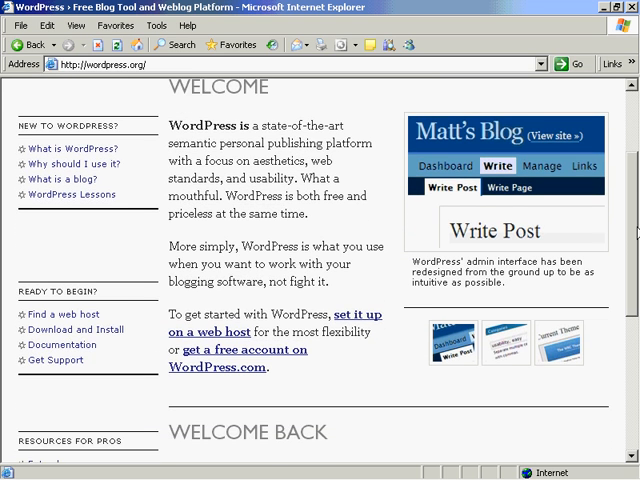
scroll("down", 3)
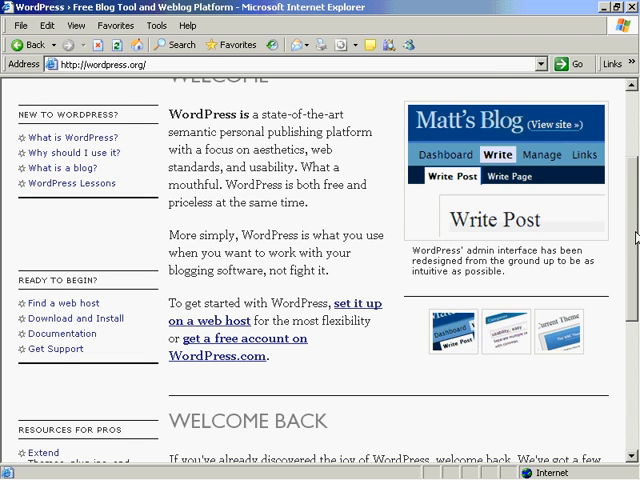
mouse_move(416, 366)
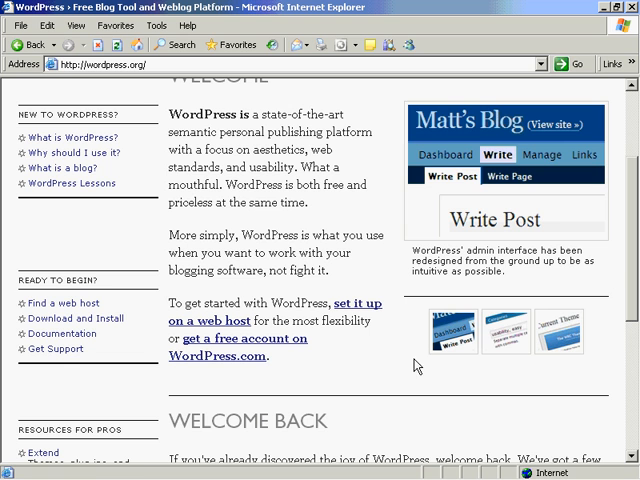
scroll("down", 3)
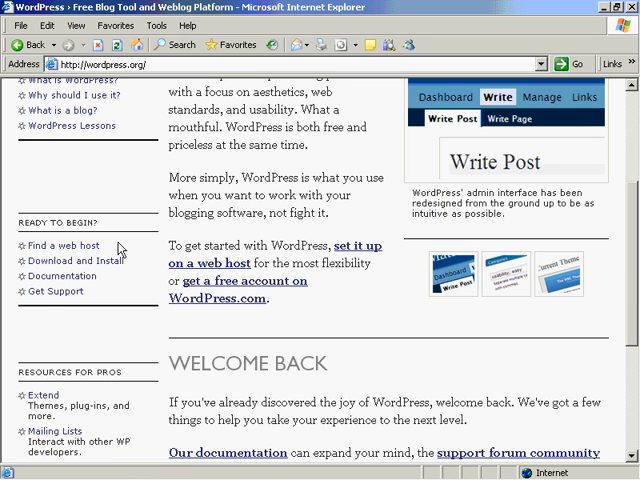
scroll("up", 3)
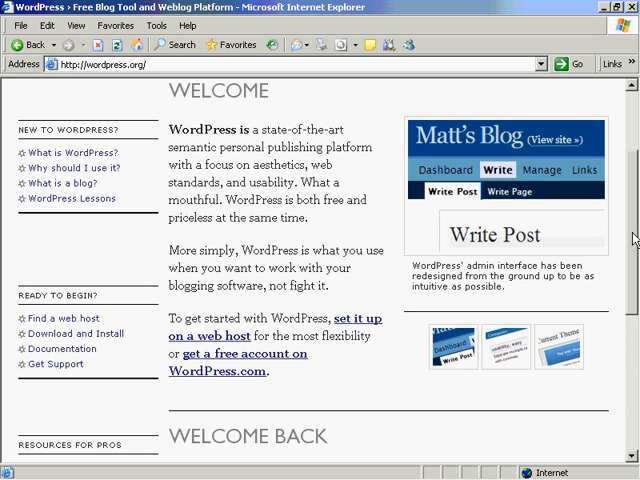
scroll("down", 3)
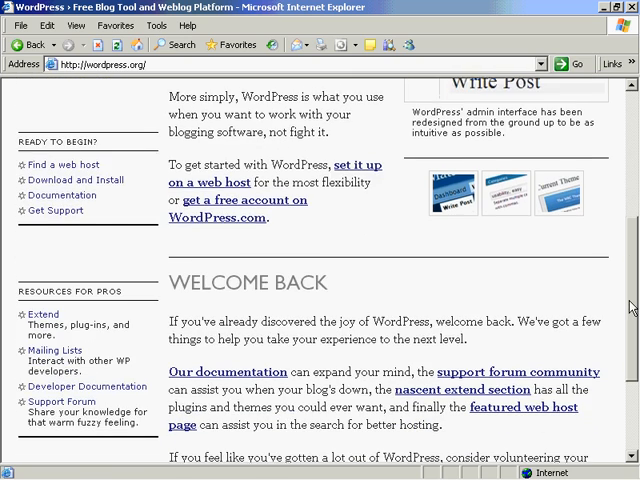
scroll("down", 3)
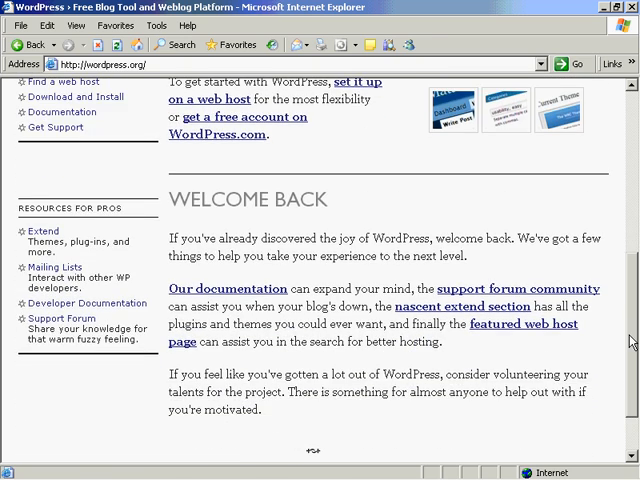
scroll("down", 3)
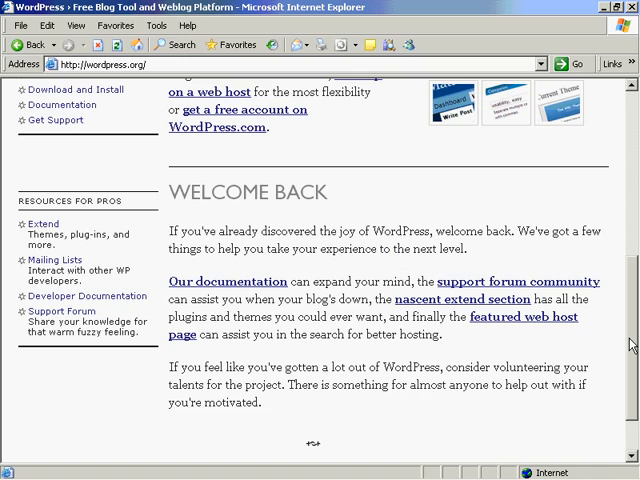
scroll("up", 3)
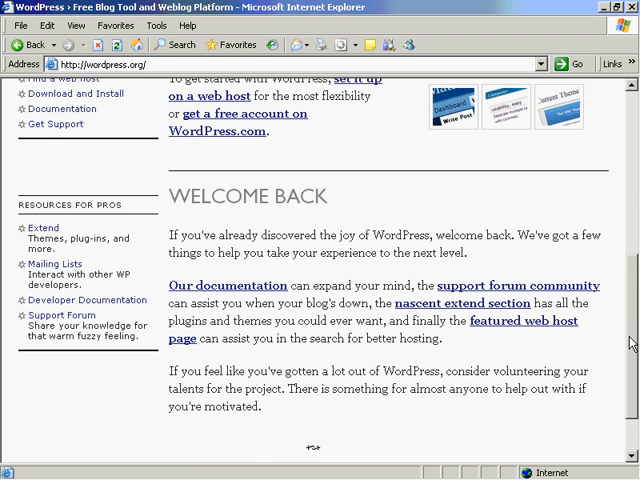
scroll("up", 3)
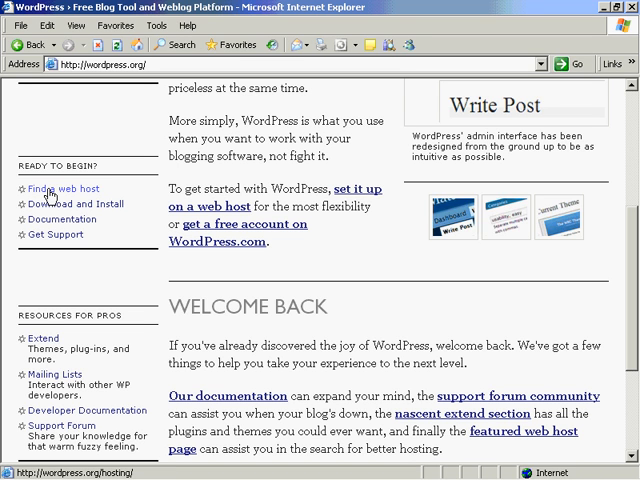
mouse_move(138, 184)
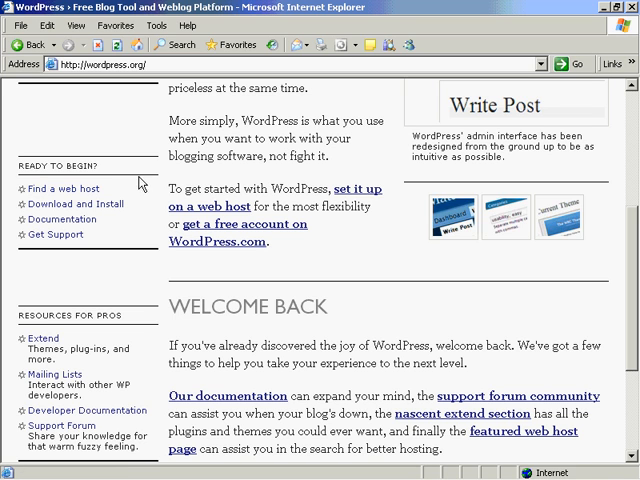
mouse_move(372, 242)
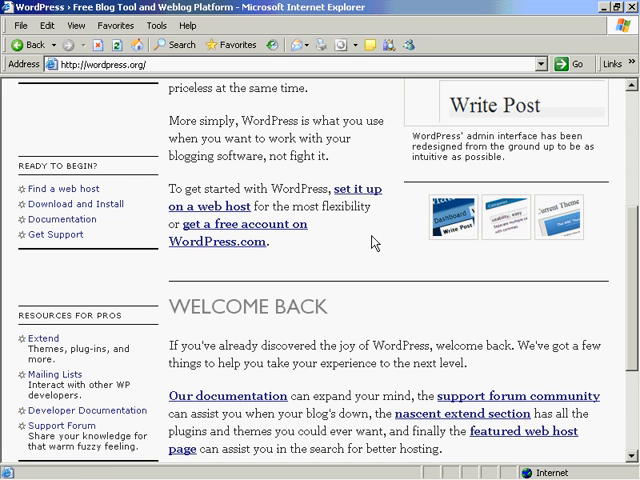
mouse_move(470, 240)
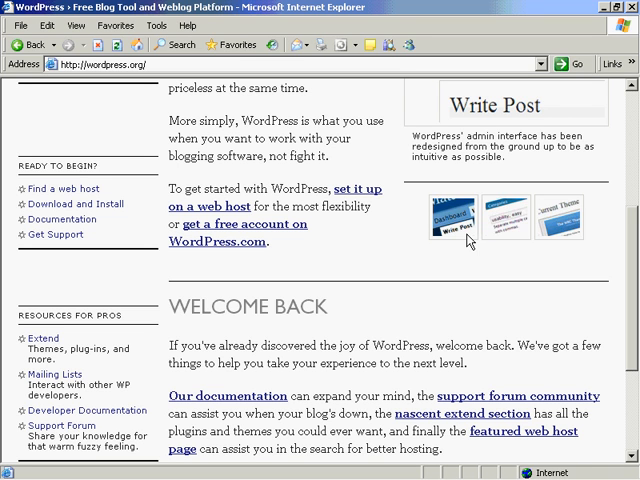
mouse_move(144, 64)
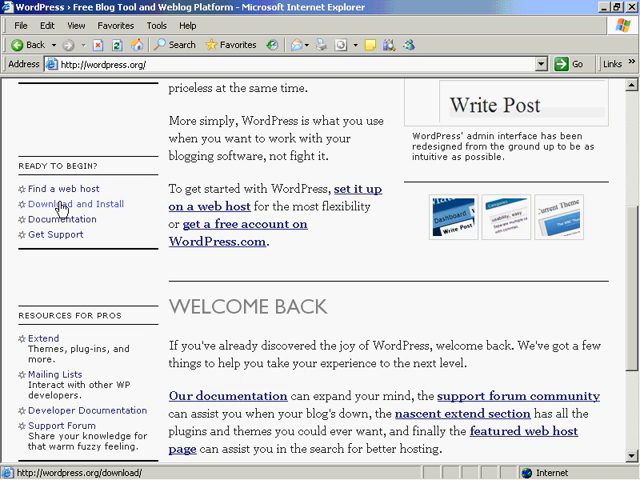
- Go to the Download and Install page and start the WordPress 2.0 .zip download
left_click(74, 204)
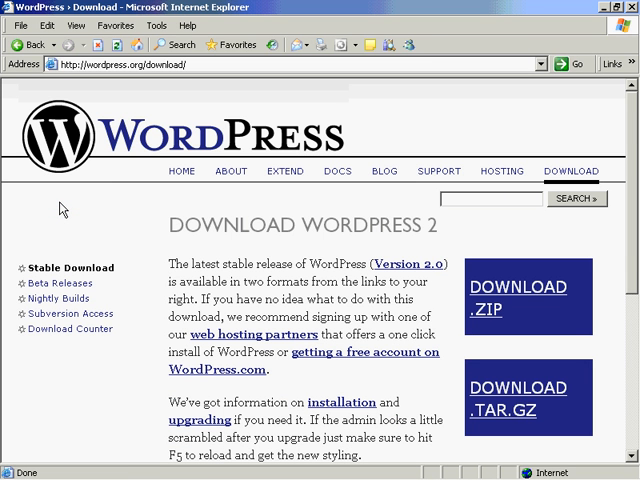
mouse_move(108, 210)
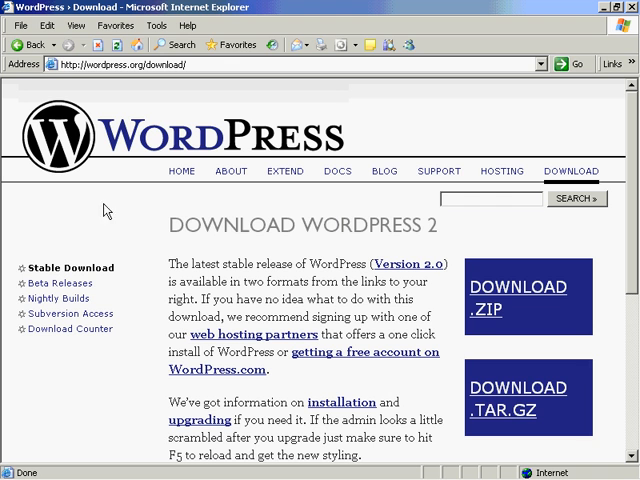
scroll("down", 3)
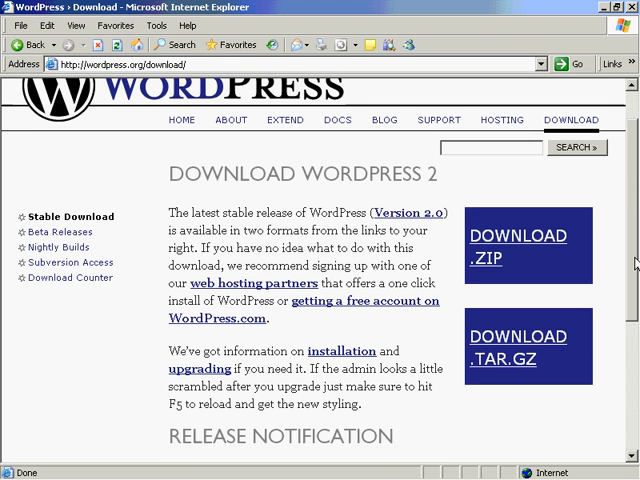
scroll("down", 3)
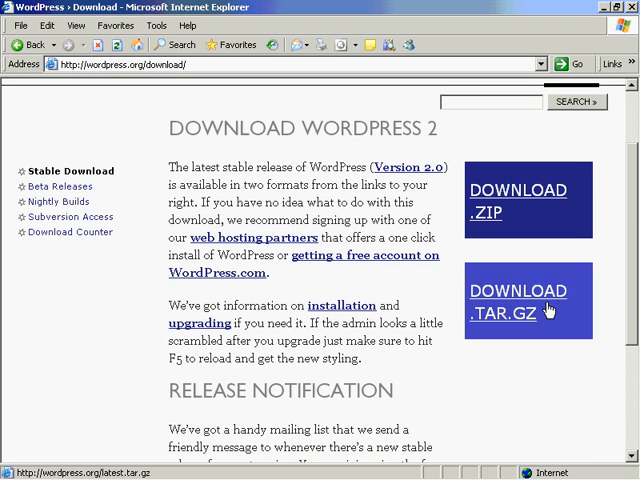
mouse_move(516, 312)
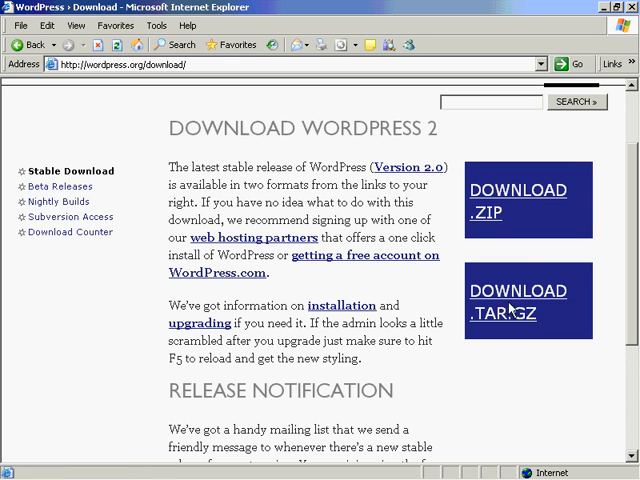
mouse_move(518, 312)
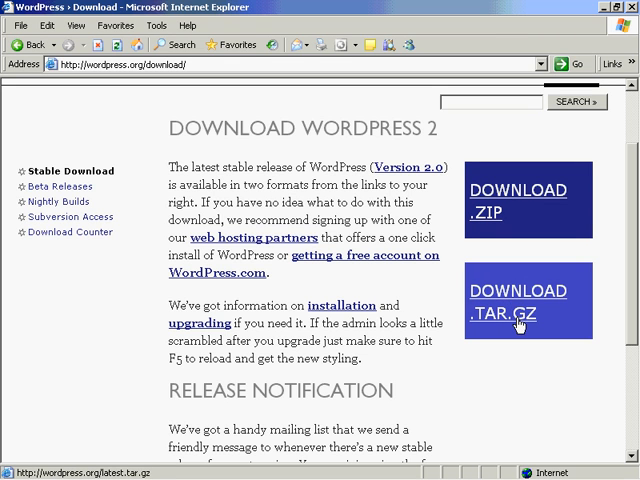
mouse_move(516, 170)
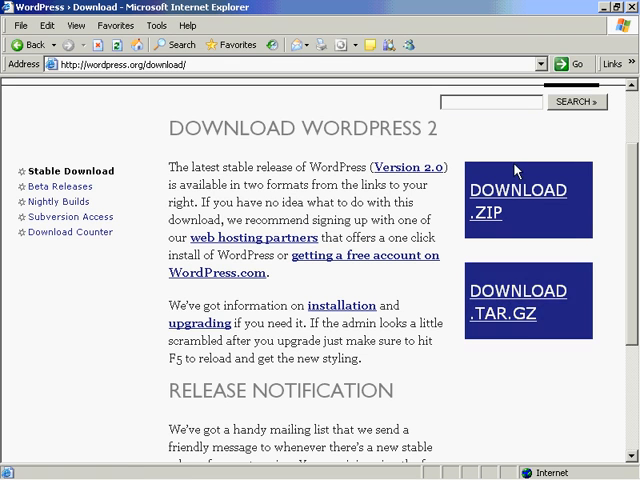
scroll("up", 3)
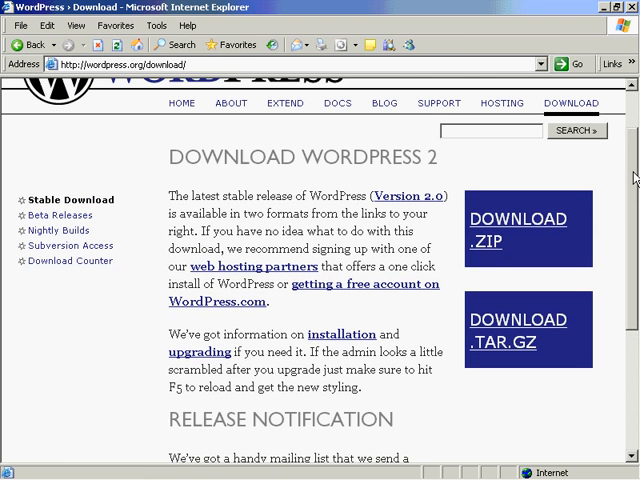
mouse_move(490, 250)
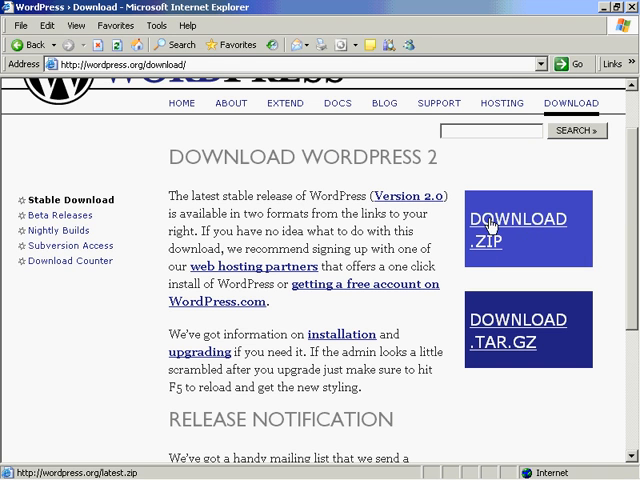
mouse_move(248, 250)
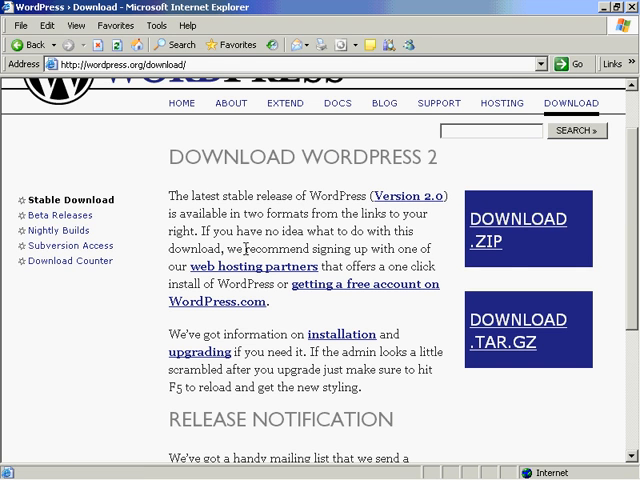
mouse_move(512, 228)
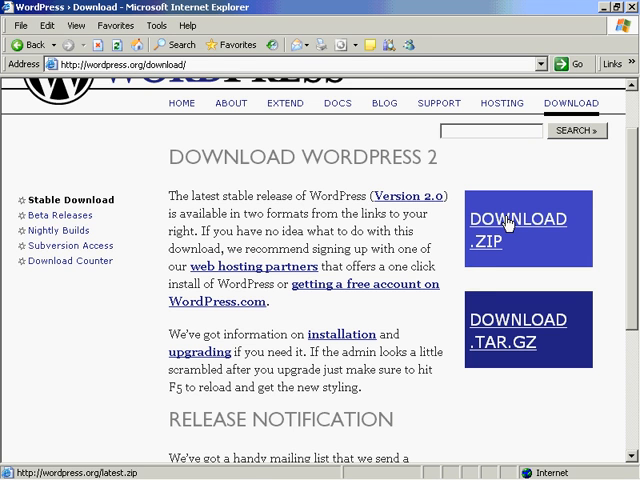
left_click(516, 228)
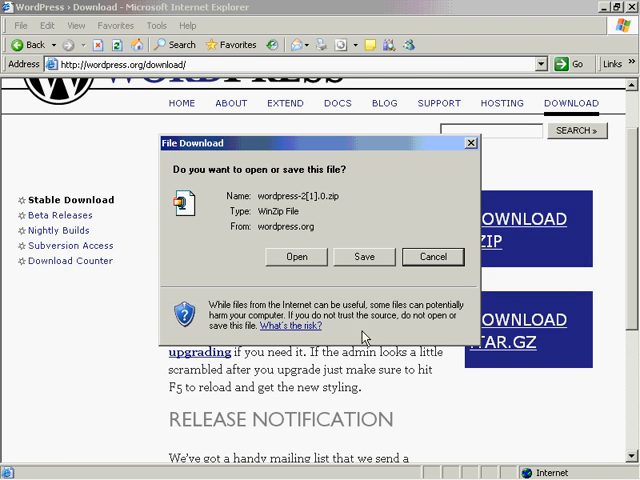
- Choose Save and create a new folder named Wordpress inside Program Downloads
left_click(364, 256)
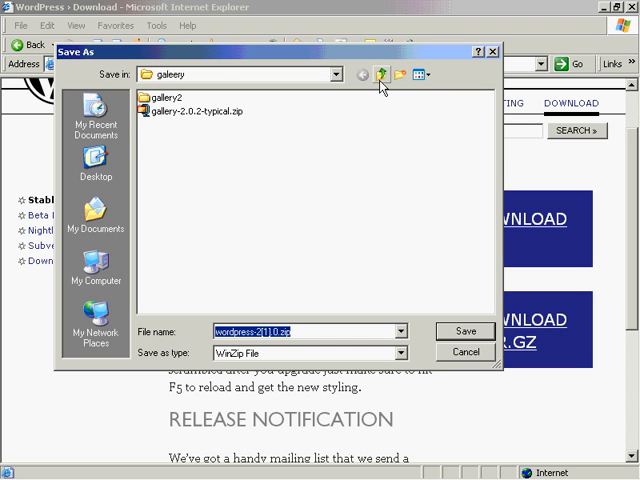
left_click(382, 74)
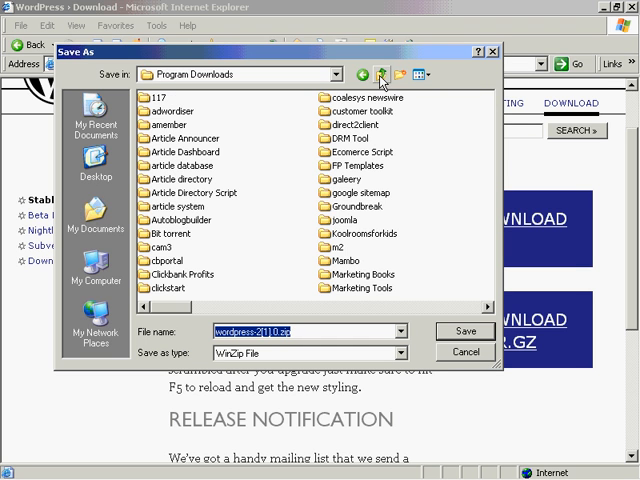
mouse_move(280, 220)
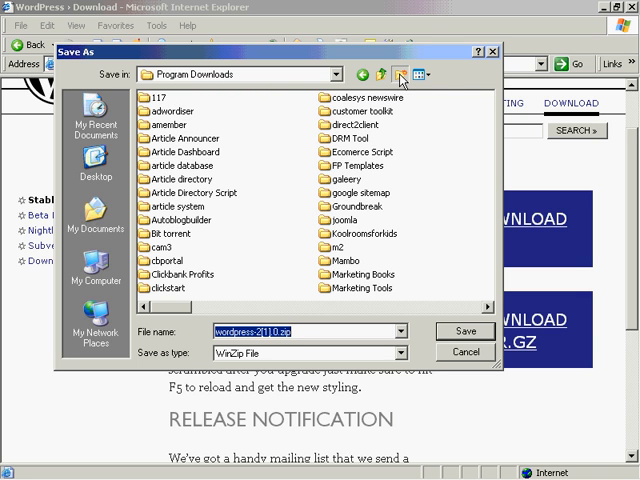
left_click(400, 74)
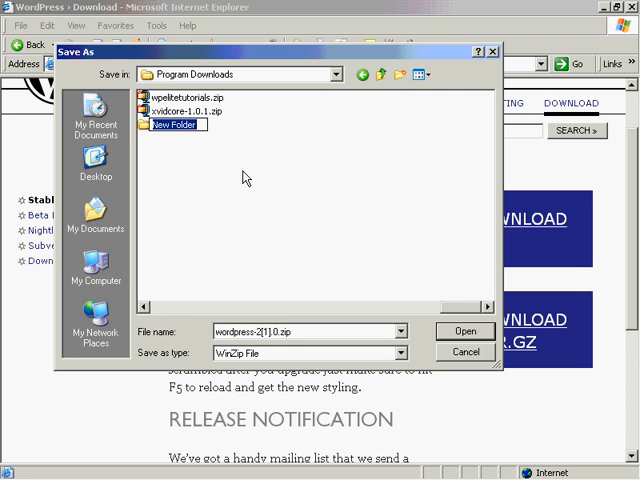
type("Wordp")
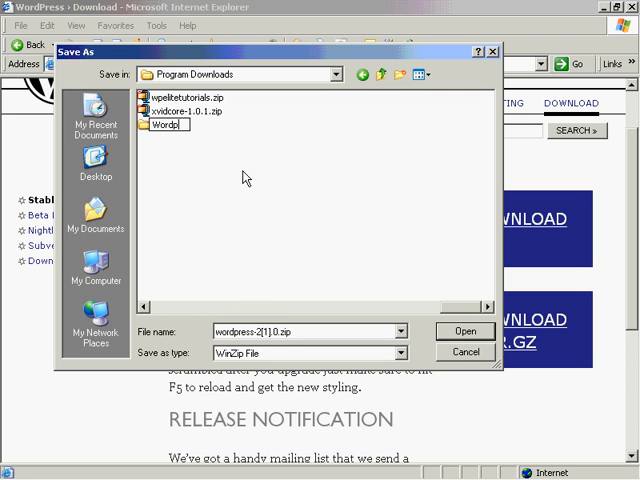
type("ress")
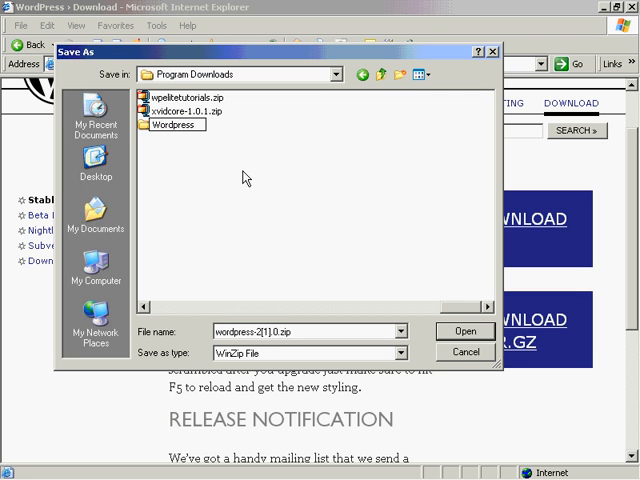
left_click(170, 124)
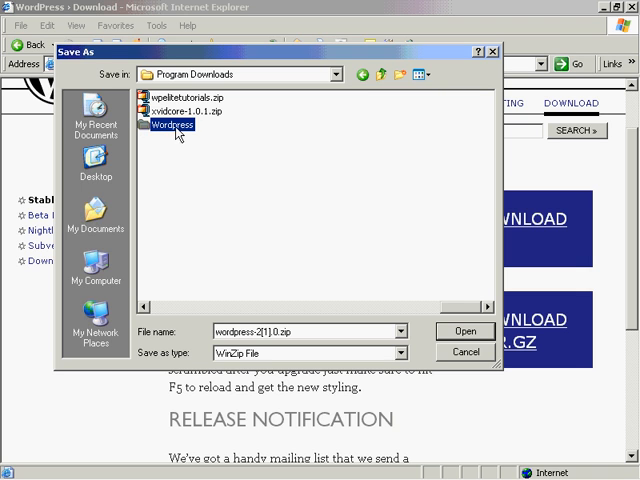
- Save the WordPress 2.0 zip into the new Wordpress folder
double_click(170, 126)
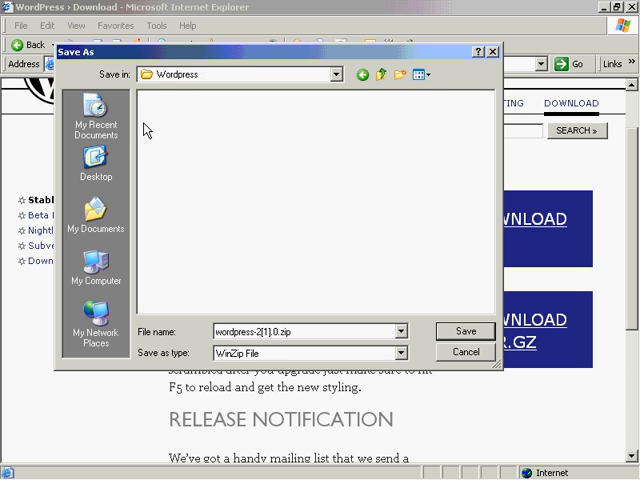
mouse_move(190, 82)
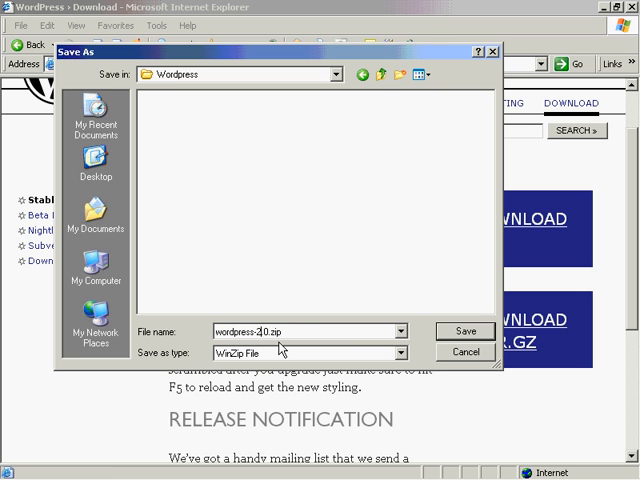
left_click(464, 332)
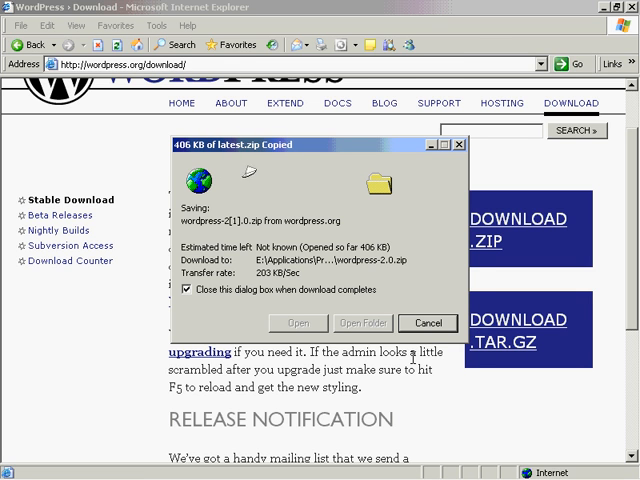
- Close the finished download dialog, returning to the Download WordPress 2 page
left_click(428, 322)
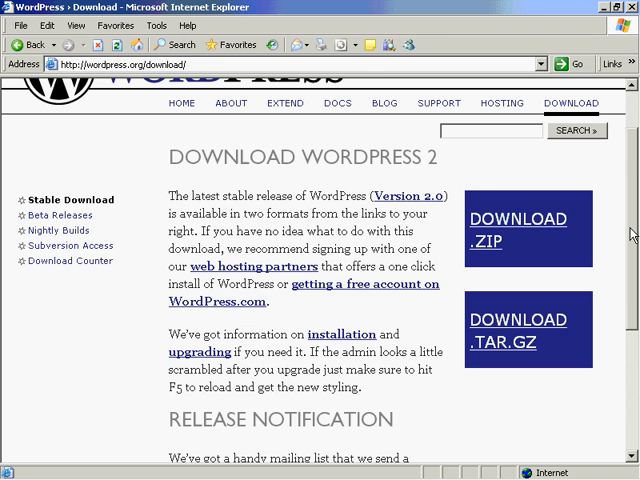
scroll("down", 3)
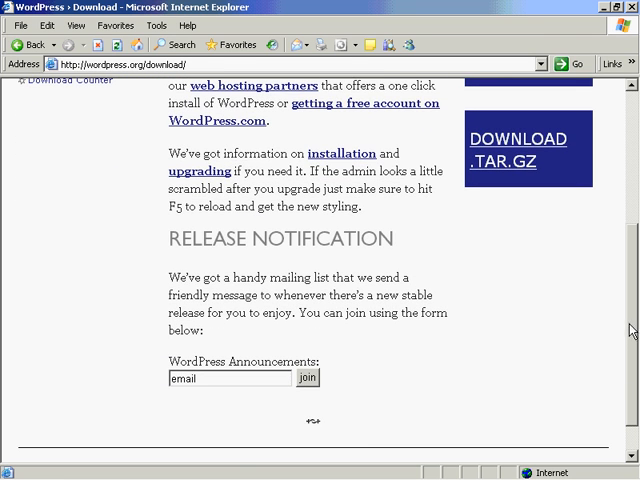
mouse_move(244, 378)
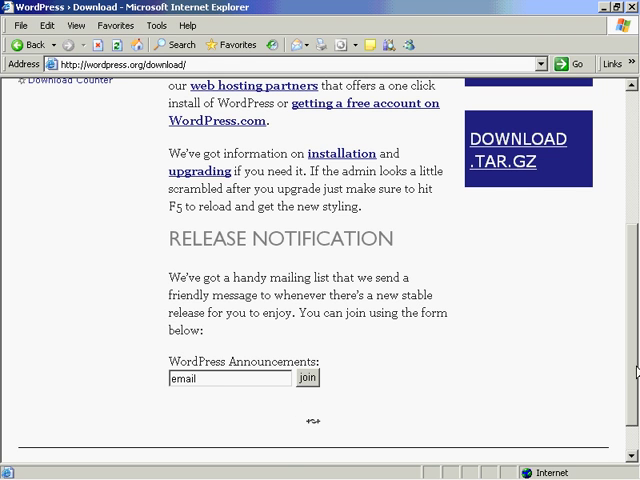
scroll("down", 3)
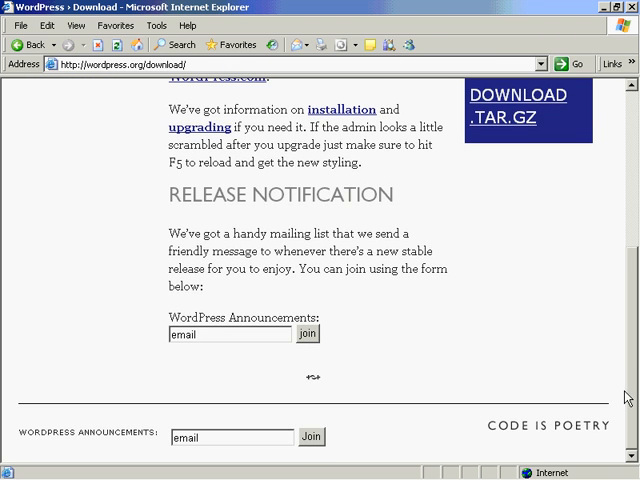
scroll("up", 3)
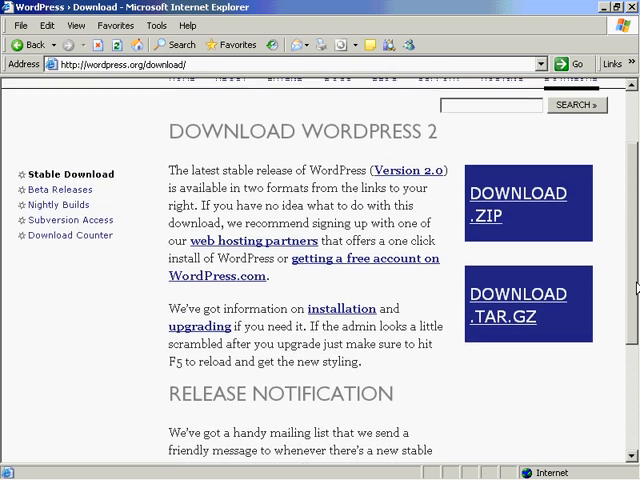
scroll("up", 3)
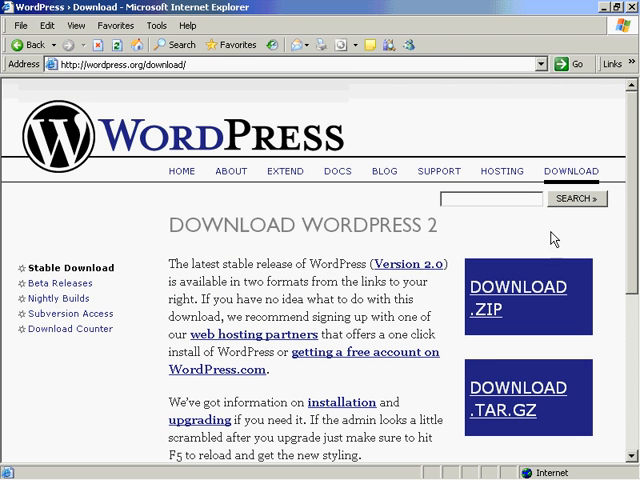
mouse_move(436, 110)
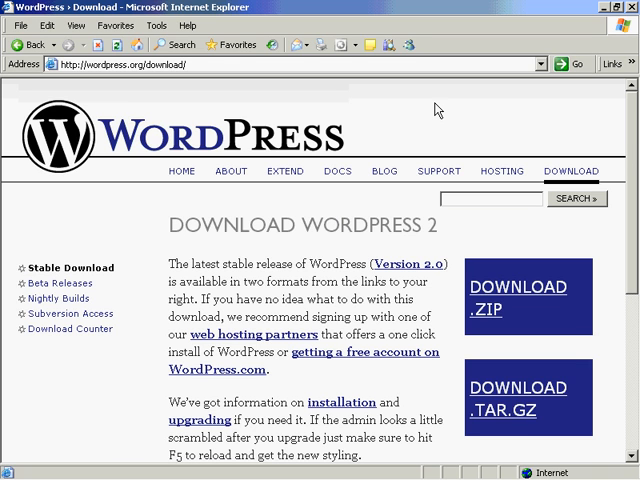
mouse_move(338, 380)
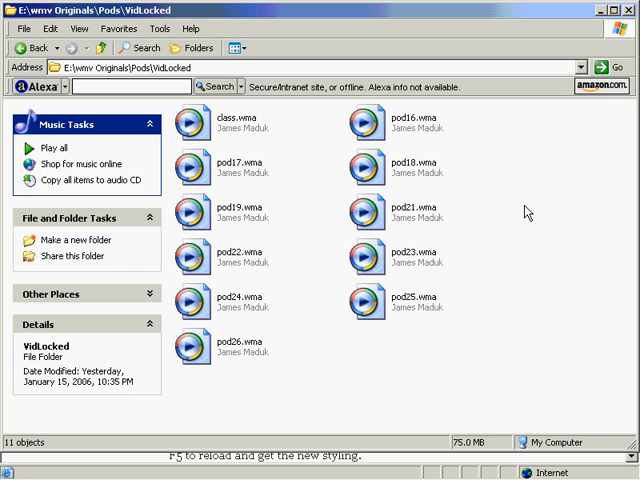
mouse_move(152, 160)
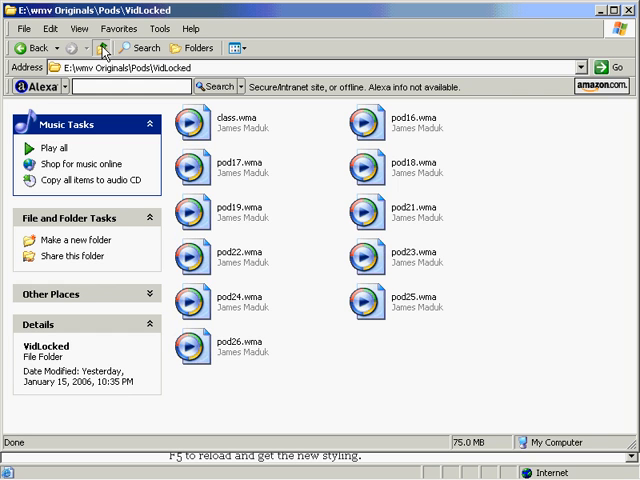
- Browse from E:\ through Applications and Program Downloads into the Wordpress folder holding wordpress-2.0.zip
left_click(100, 48)
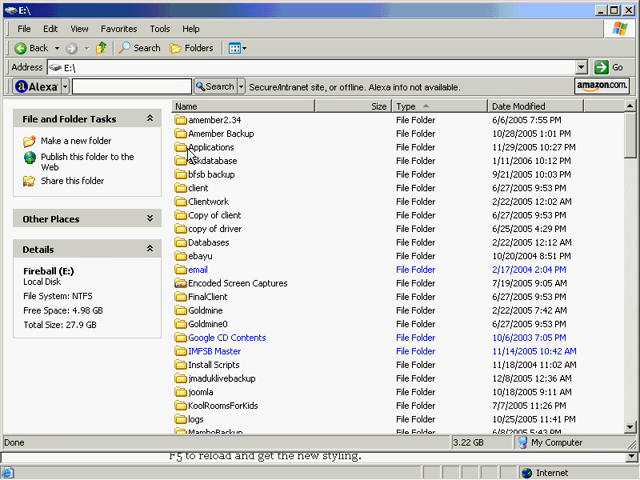
double_click(208, 158)
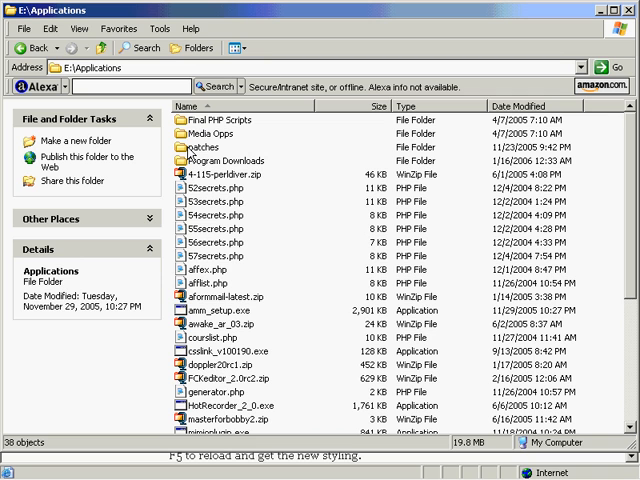
mouse_move(218, 168)
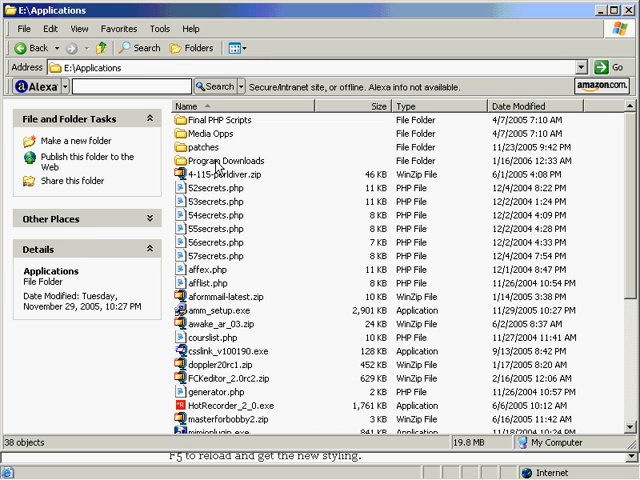
double_click(224, 160)
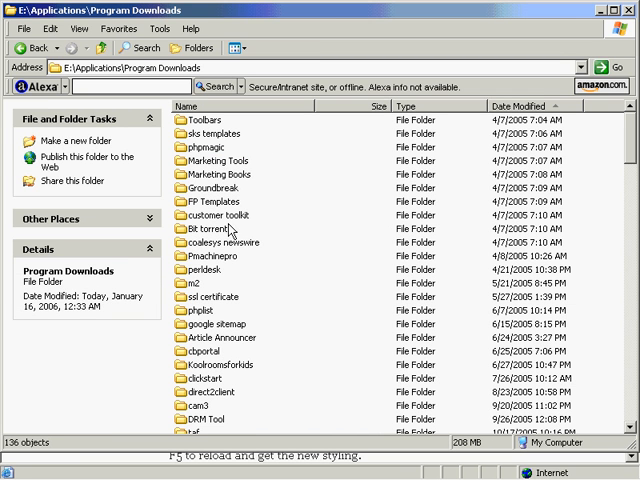
mouse_move(296, 236)
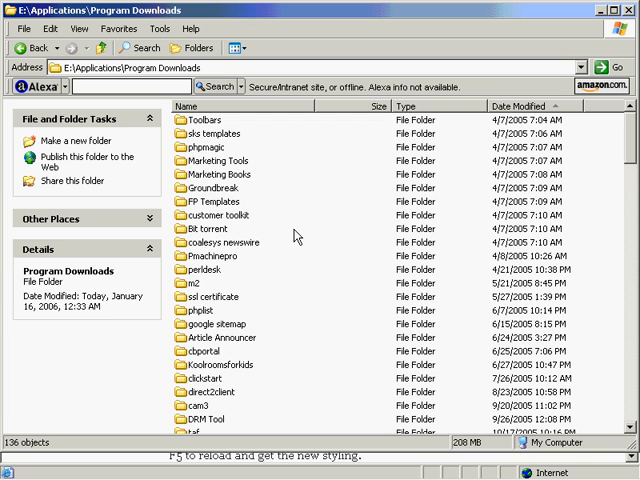
scroll("down", 3)
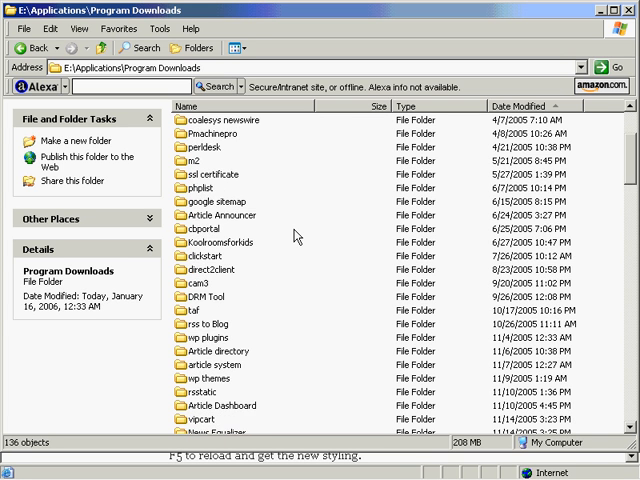
scroll("down", 3)
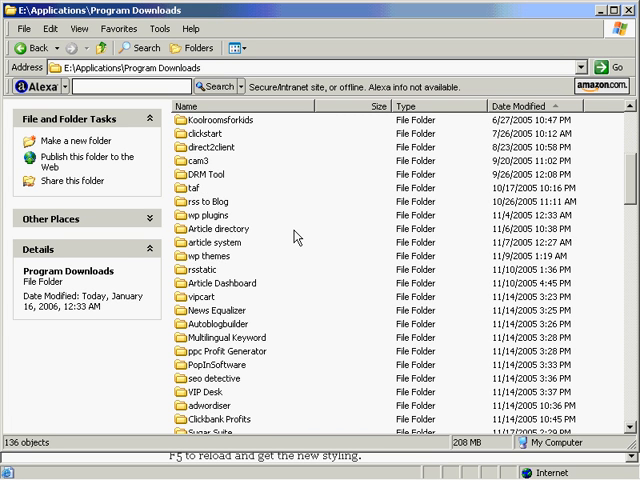
scroll("down", 3)
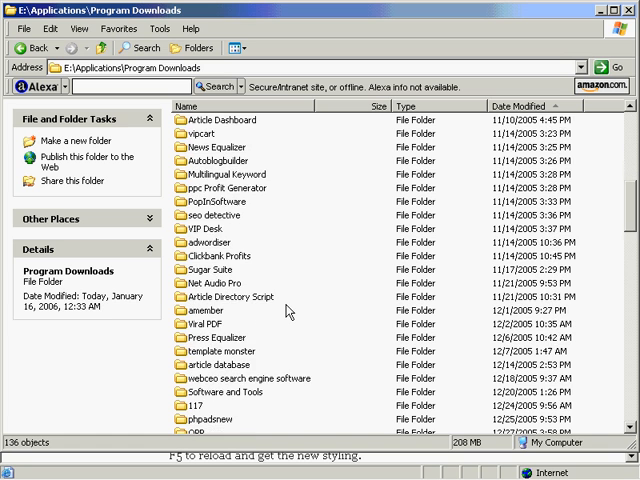
scroll("down", 3)
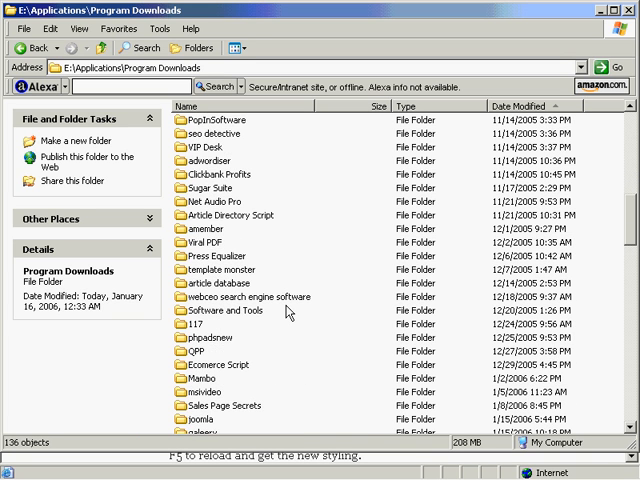
scroll("down", 3)
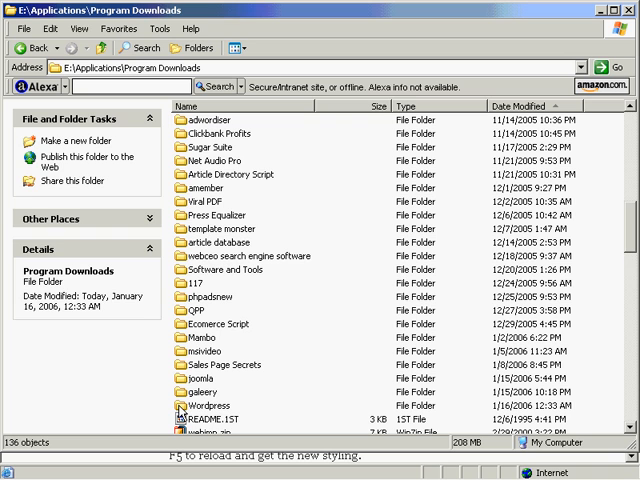
double_click(208, 404)
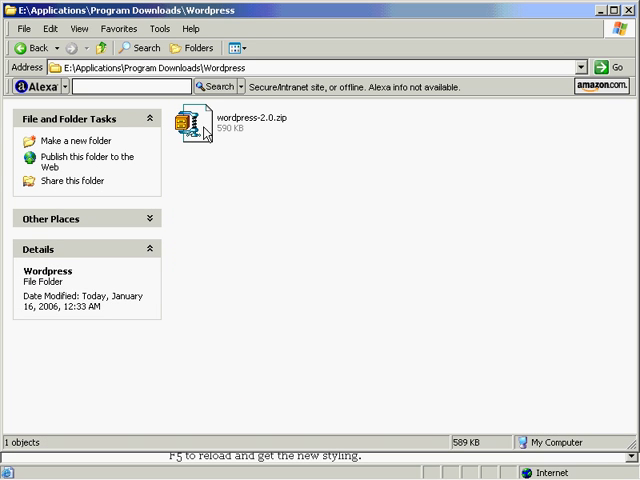
mouse_move(188, 138)
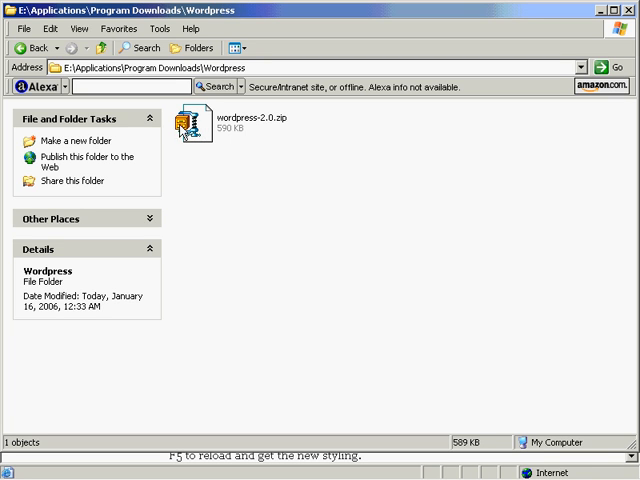
mouse_move(360, 228)
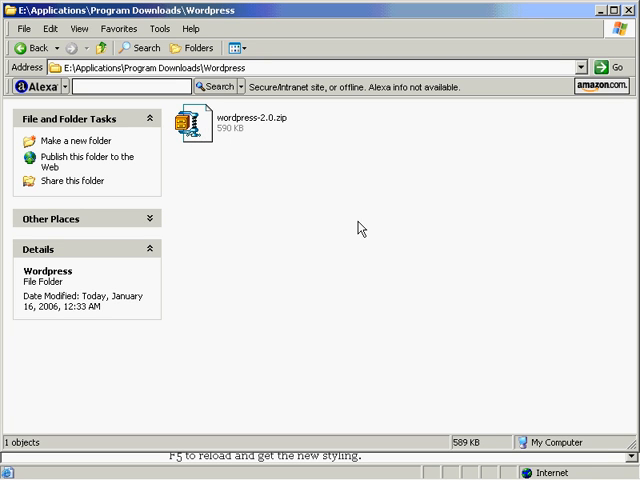
mouse_move(200, 136)
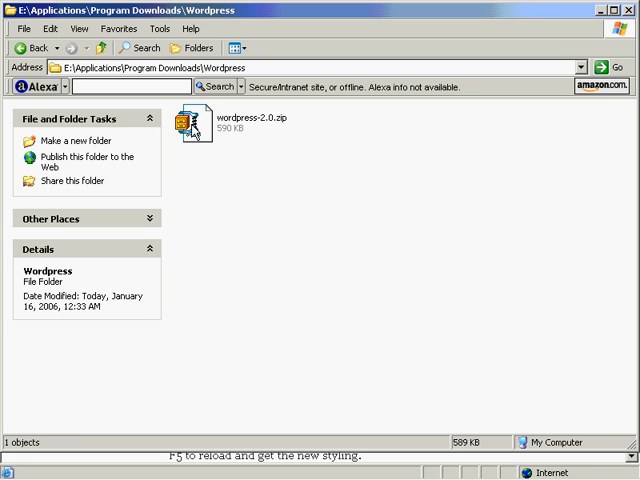
- Open wordpress-2.0.zip in WinZip past the evaluation notice and scroll through its 312 files
double_click(188, 120)
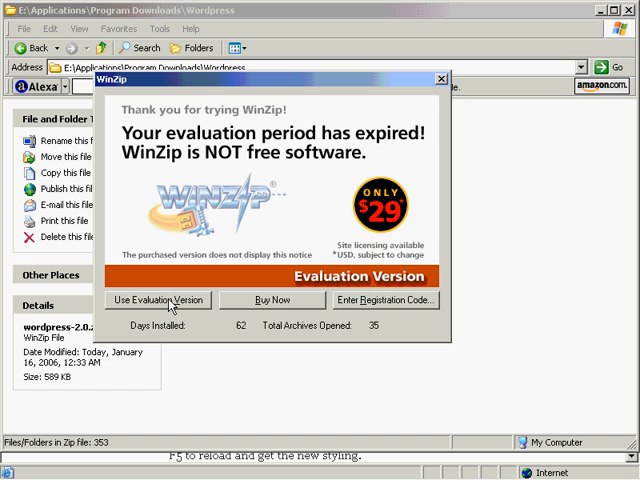
left_click(156, 300)
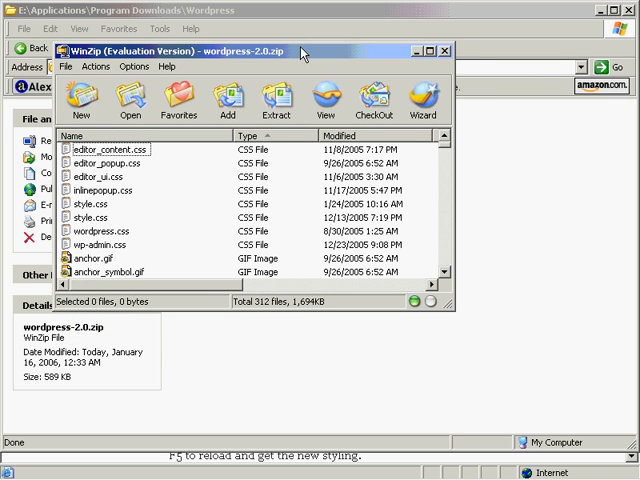
mouse_move(452, 152)
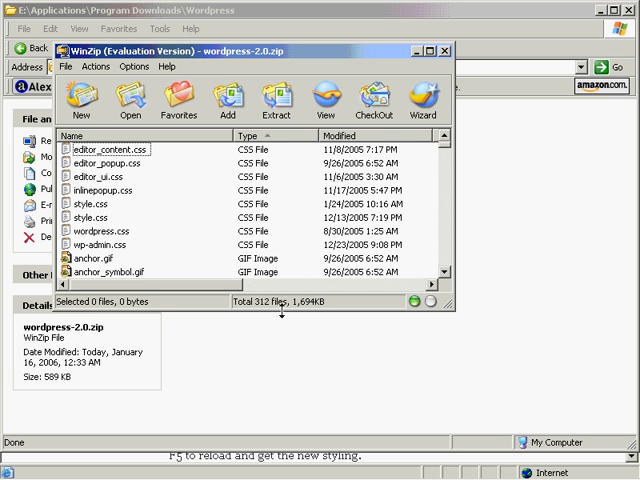
scroll("down", 3)
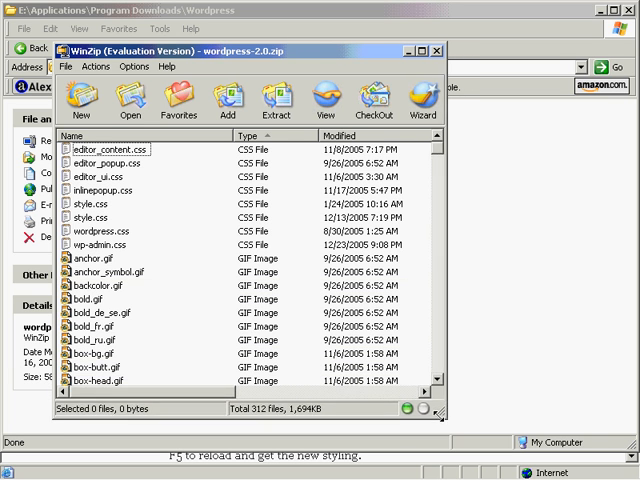
scroll("down", 3)
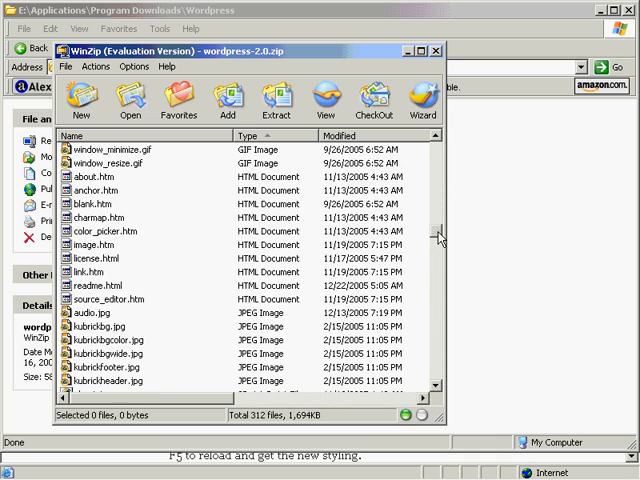
scroll("down", 3)
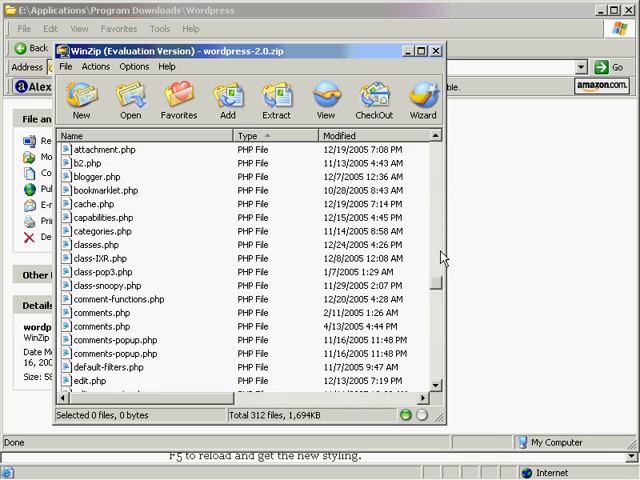
scroll("down", 3)
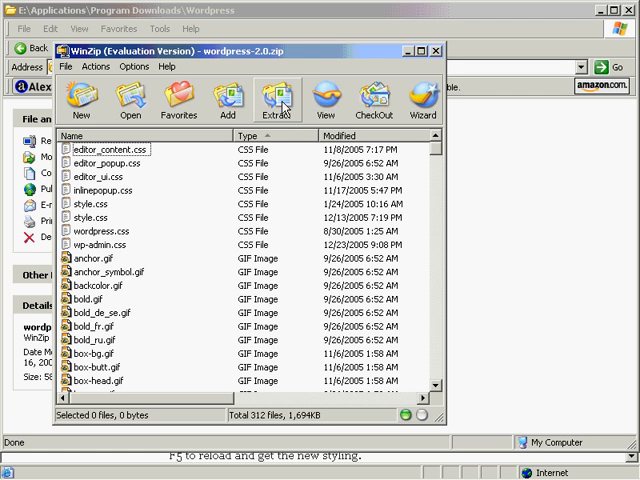
- Extract all archive files to E:\Applications\Program Downloads\Wordpress\files
left_click(276, 98)
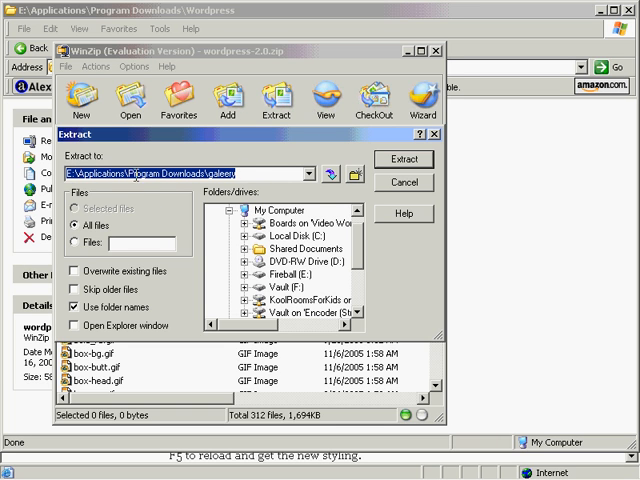
mouse_move(322, 188)
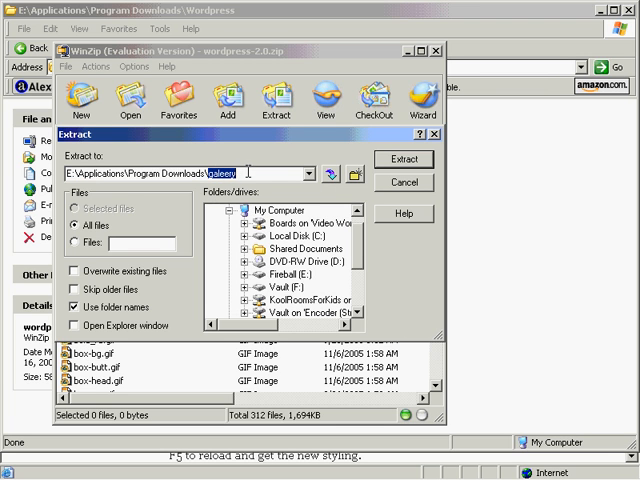
type("wordpress\\files")
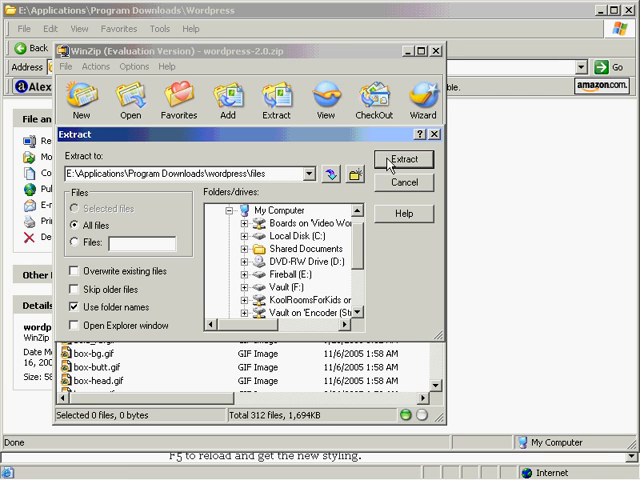
left_click(404, 160)
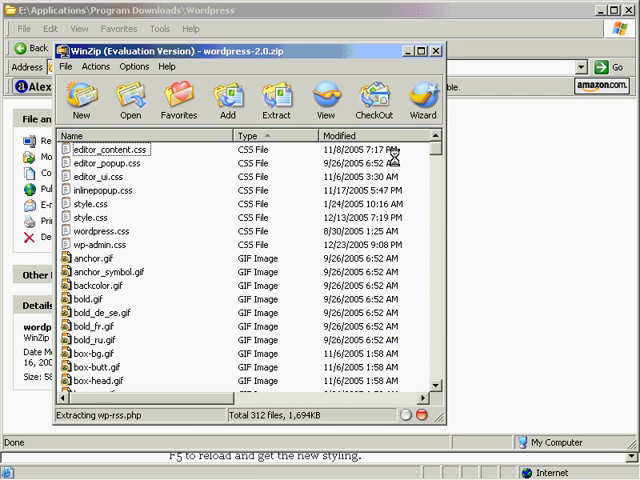
- Close WinZip, open the extracted wordpress folder inside files and select readme.html
left_click(276, 98)
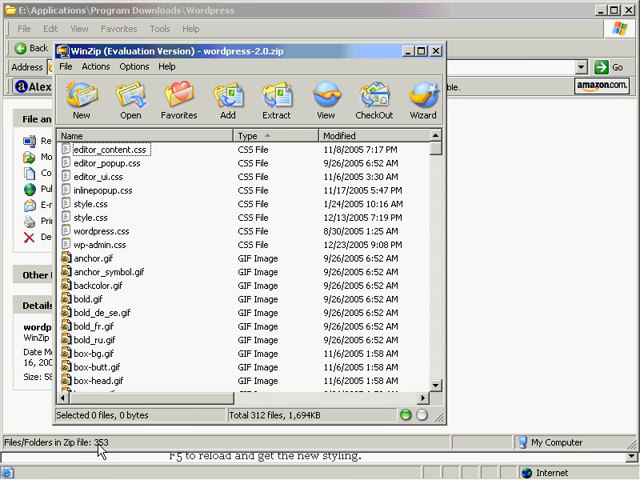
mouse_move(416, 64)
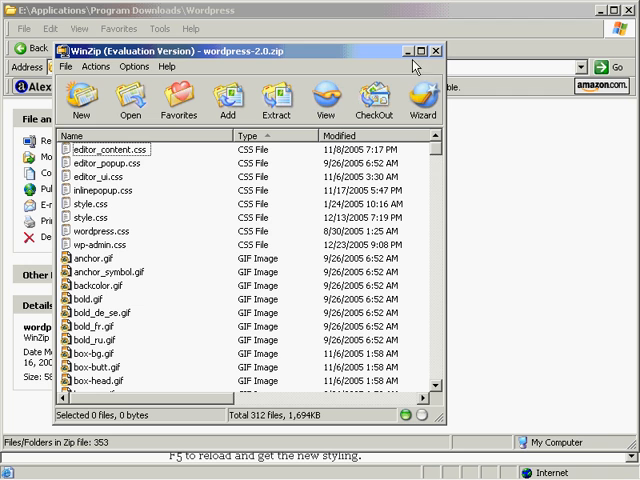
mouse_move(434, 52)
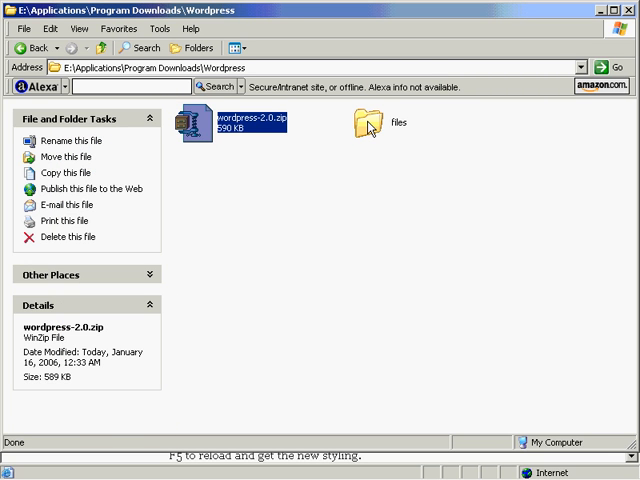
left_click(370, 130)
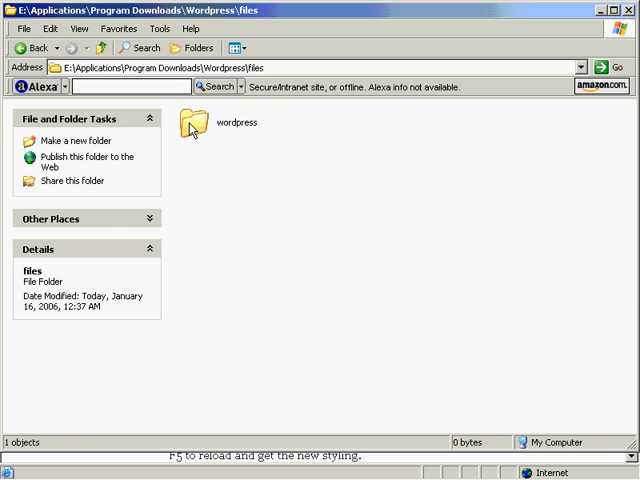
double_click(190, 124)
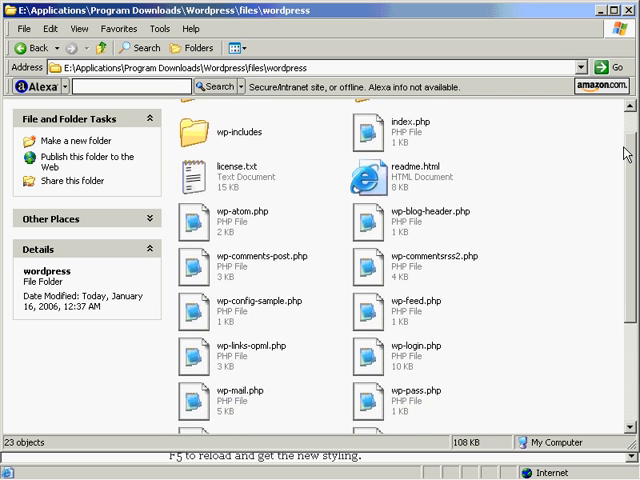
scroll("down", 3)
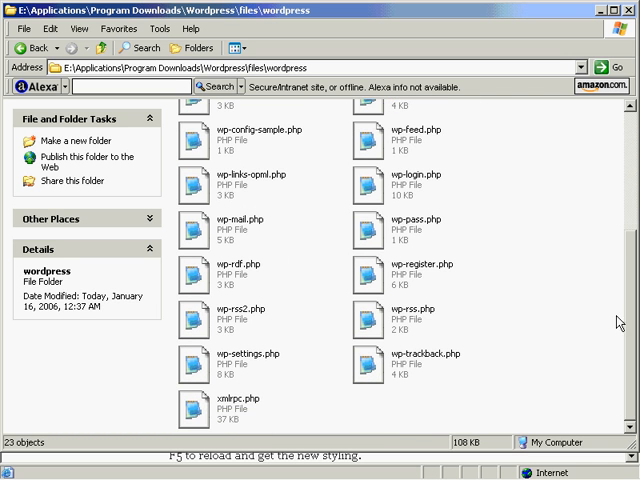
scroll("up", 3)
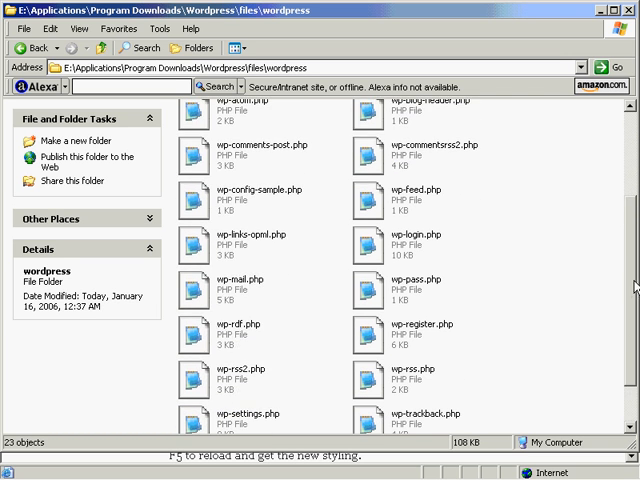
scroll("up", 3)
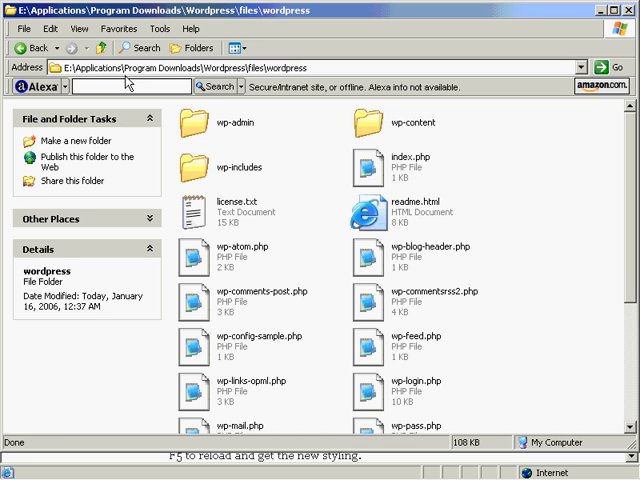
left_click(410, 210)
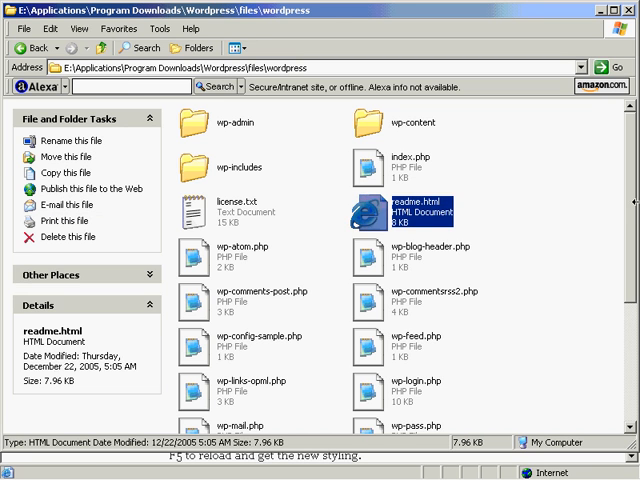
- Open readme.html in Internet Explorer and scroll to the Famous 5-minute install steps
double_click(408, 212)
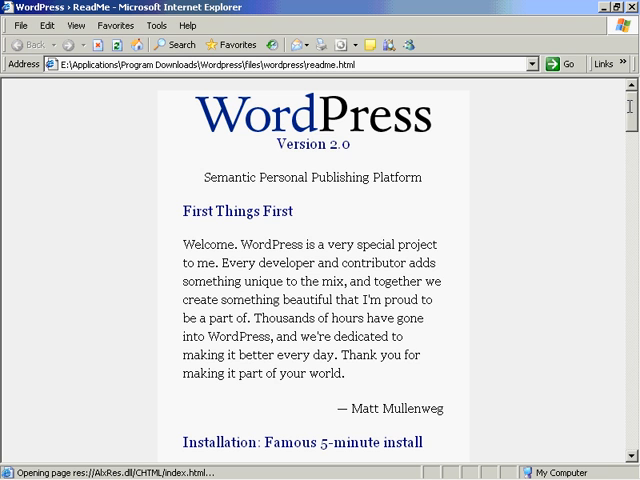
scroll("down", 3)
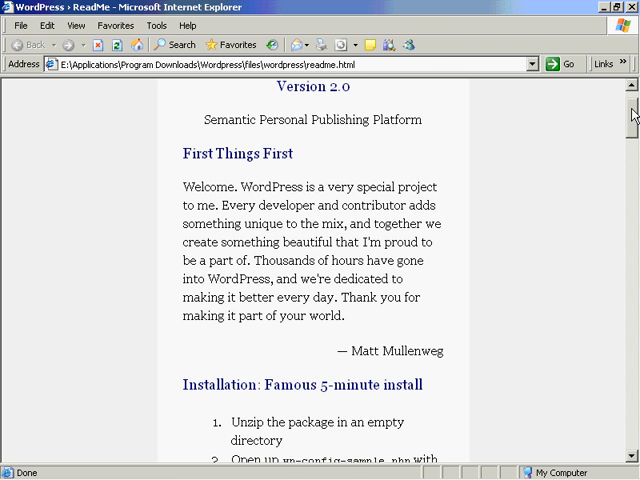
scroll("up", 3)
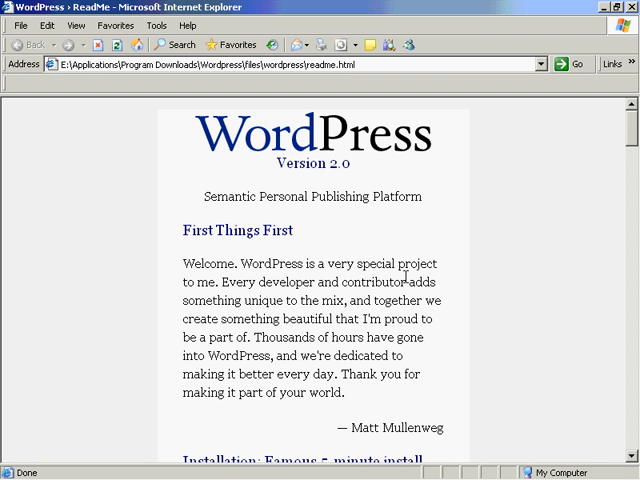
scroll("down", 3)
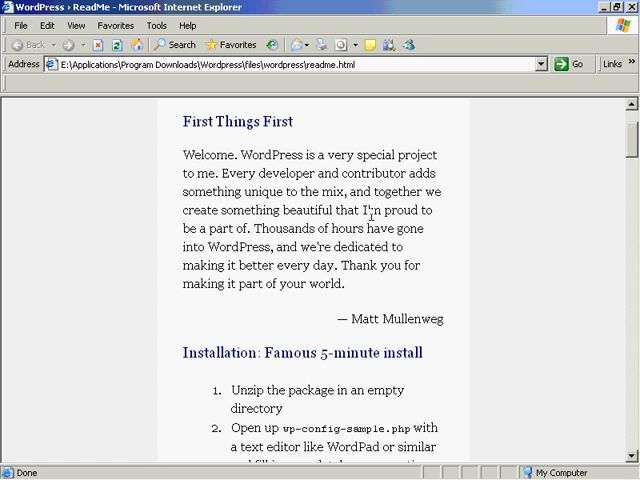
mouse_move(370, 192)
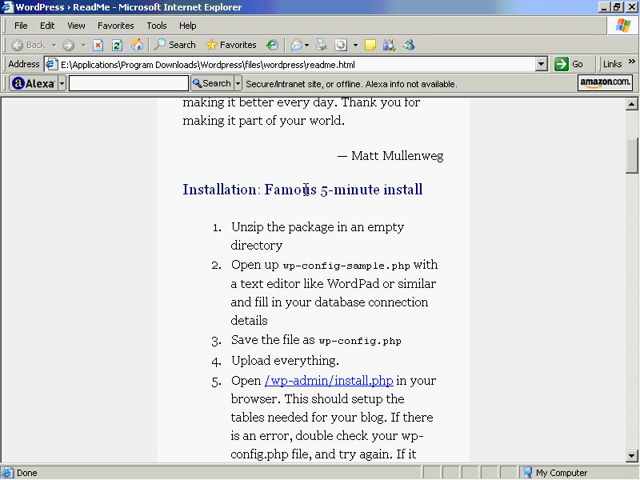
mouse_move(388, 228)
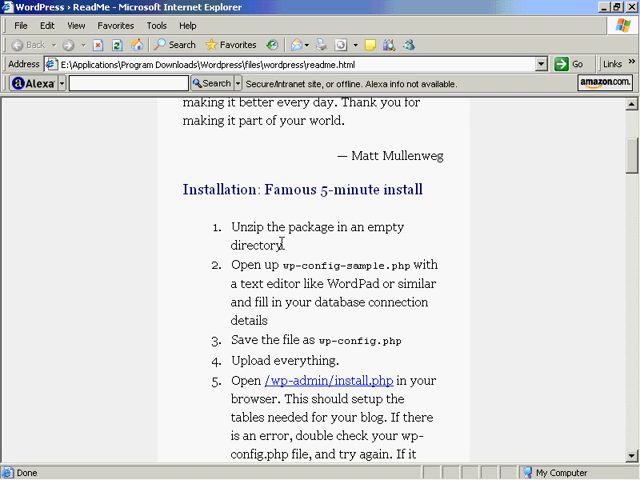
scroll("down", 3)
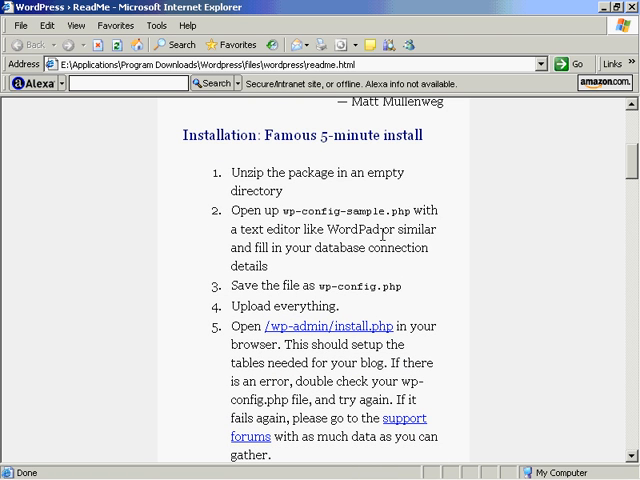
mouse_move(420, 260)
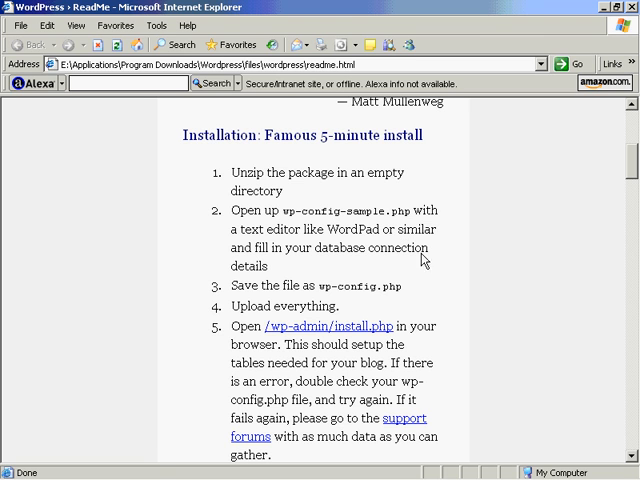
mouse_move(372, 288)
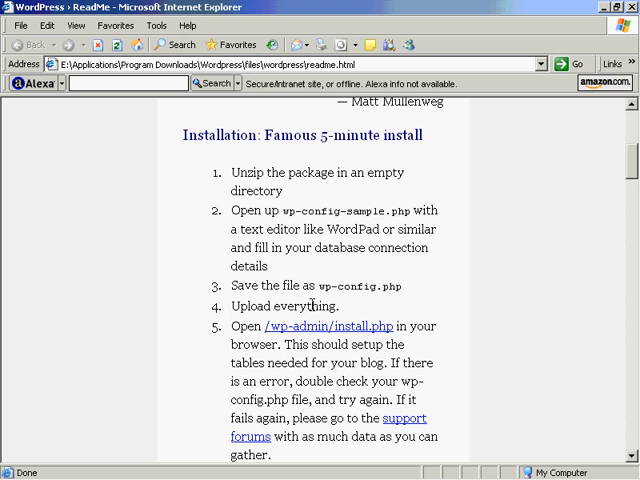
mouse_move(472, 216)
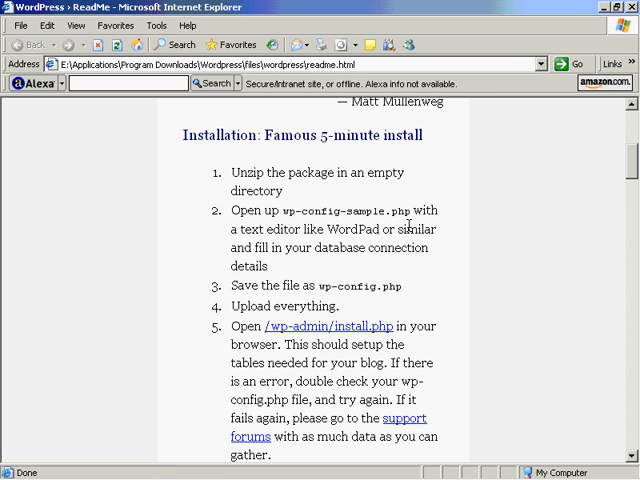
mouse_move(368, 278)
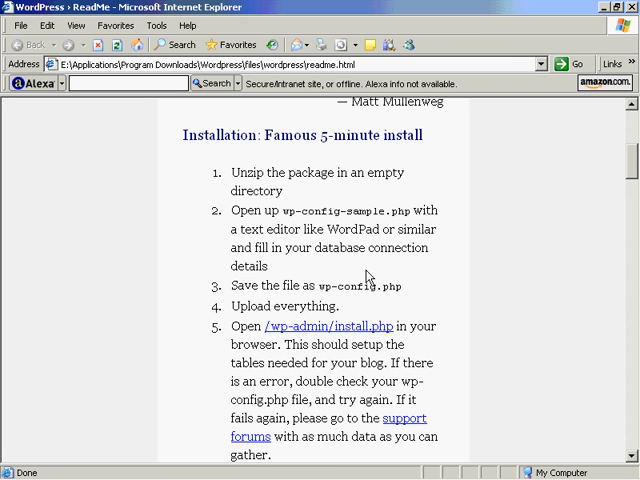
scroll("down", 3)
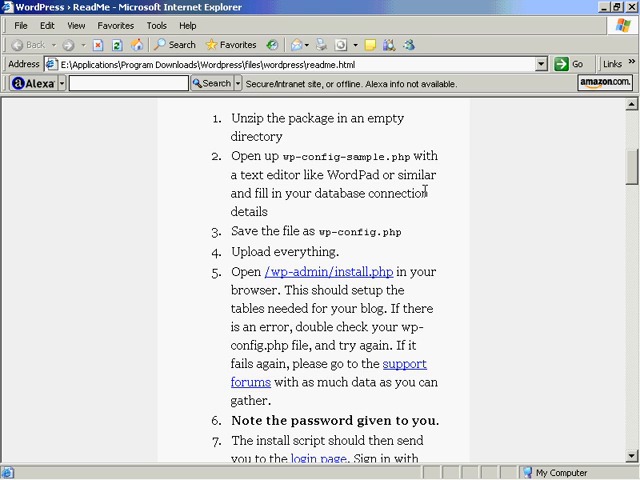